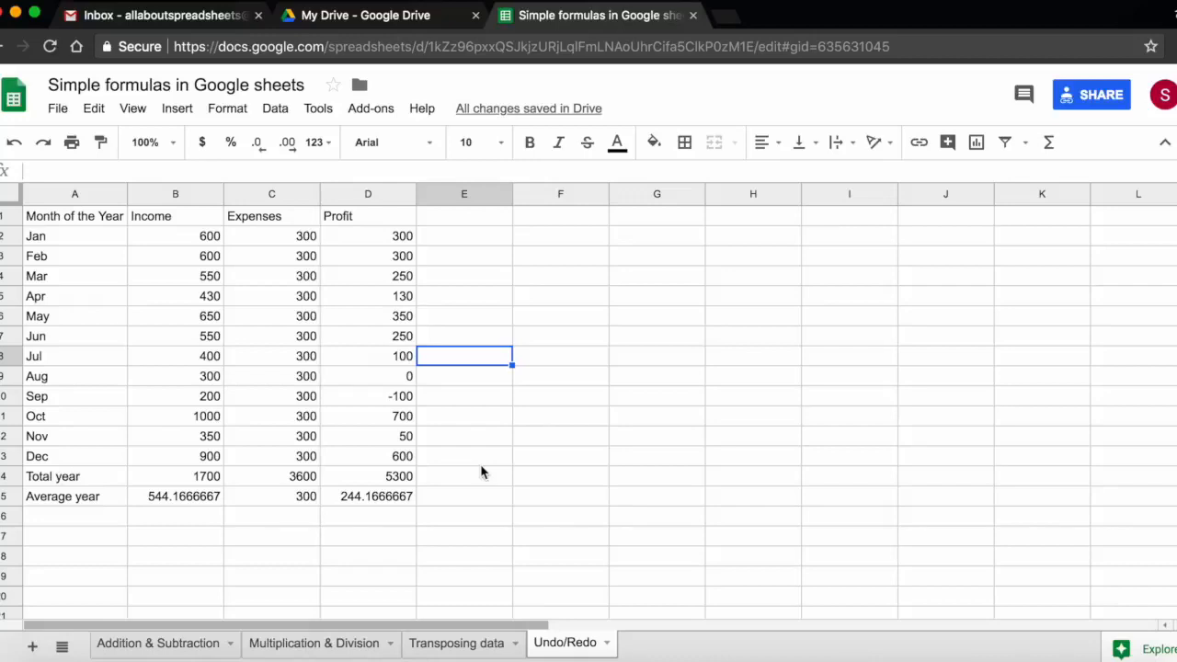
mouse_move(195, 272)
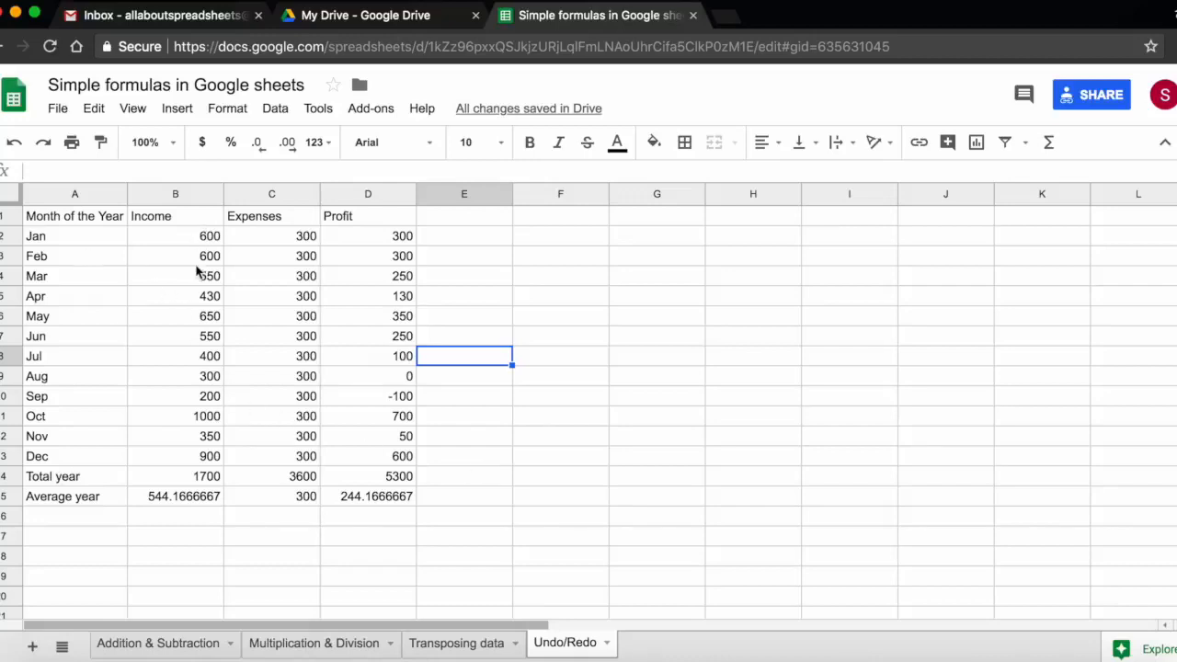
mouse_move(375, 384)
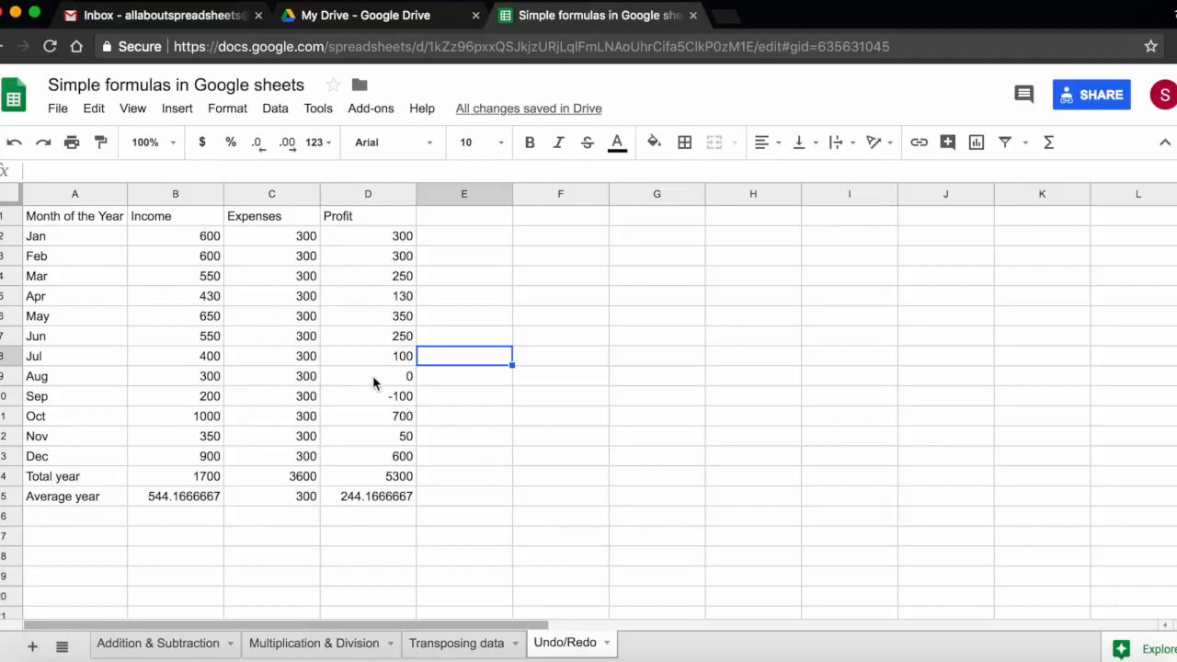
mouse_move(193, 241)
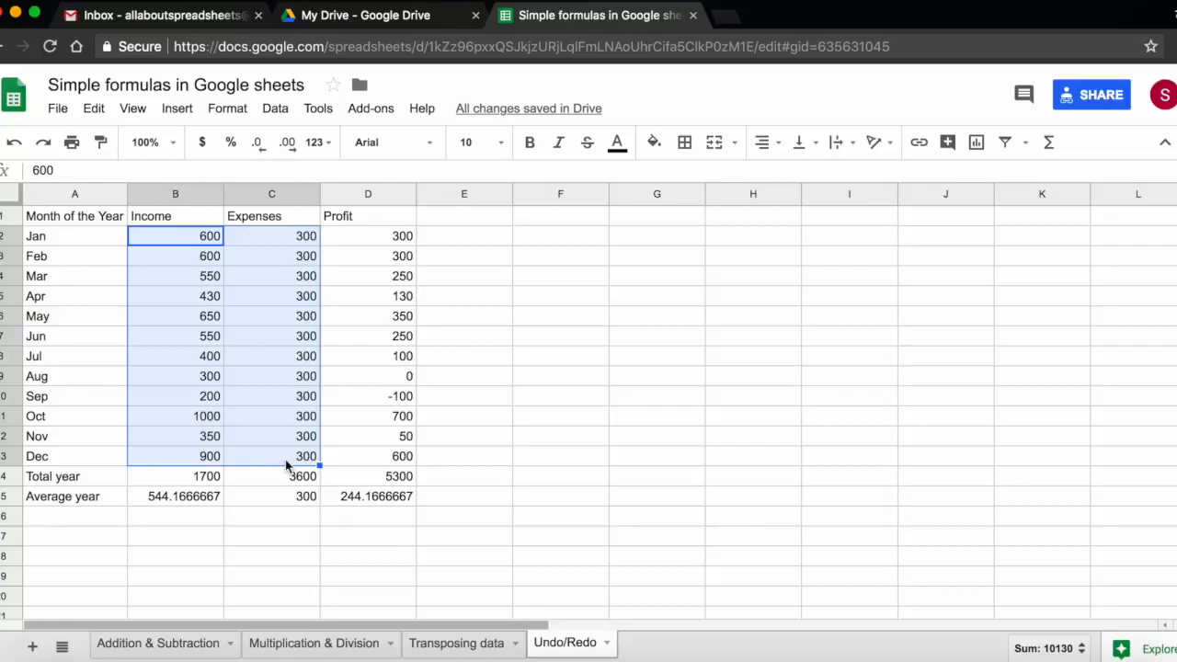
Clear the Income and Expenses figures in B2:C13 and start entering Jan Income in B2.
key(Delete)
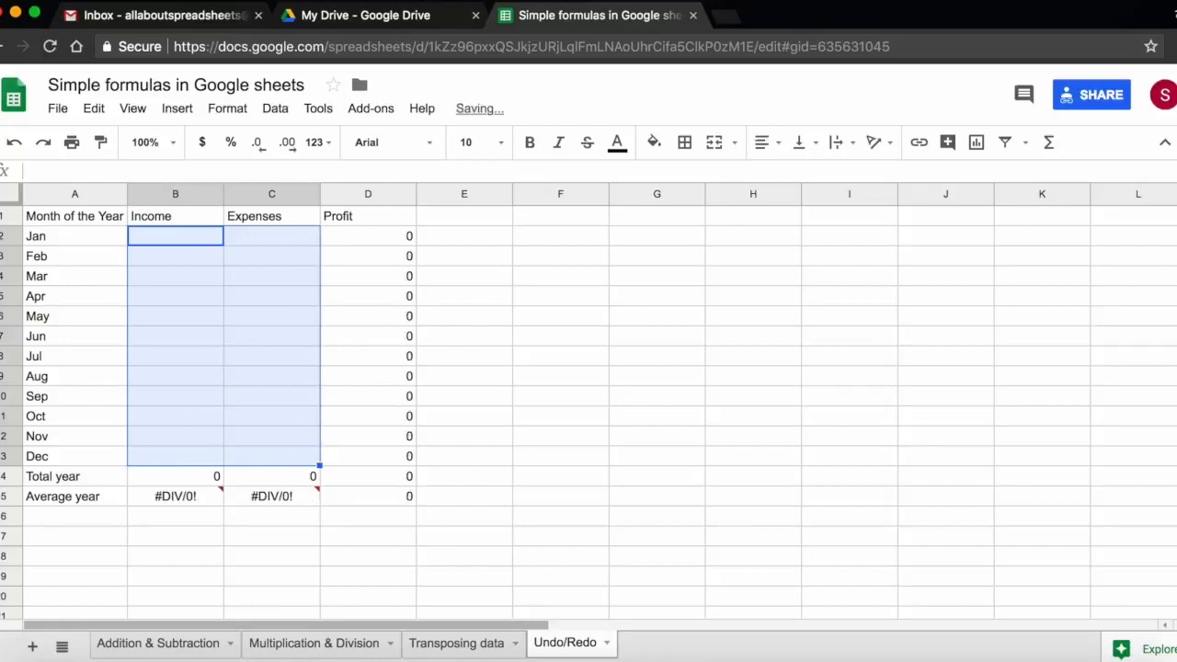
click(175, 235)
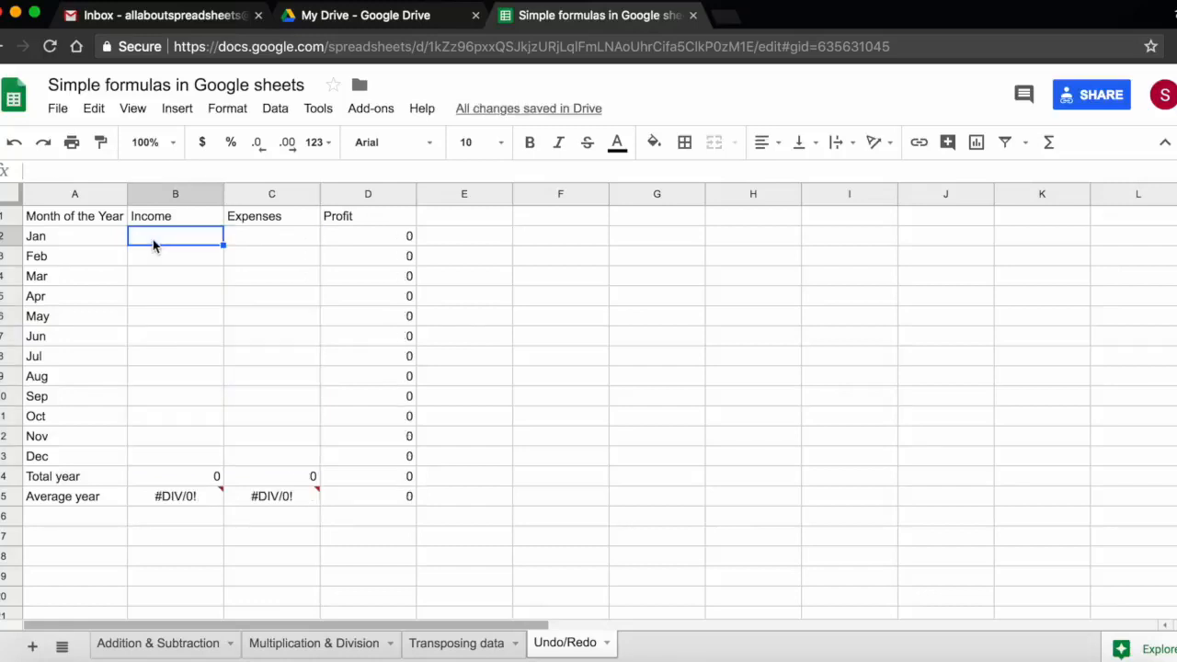
text(500)
click(176, 296)
text(675)
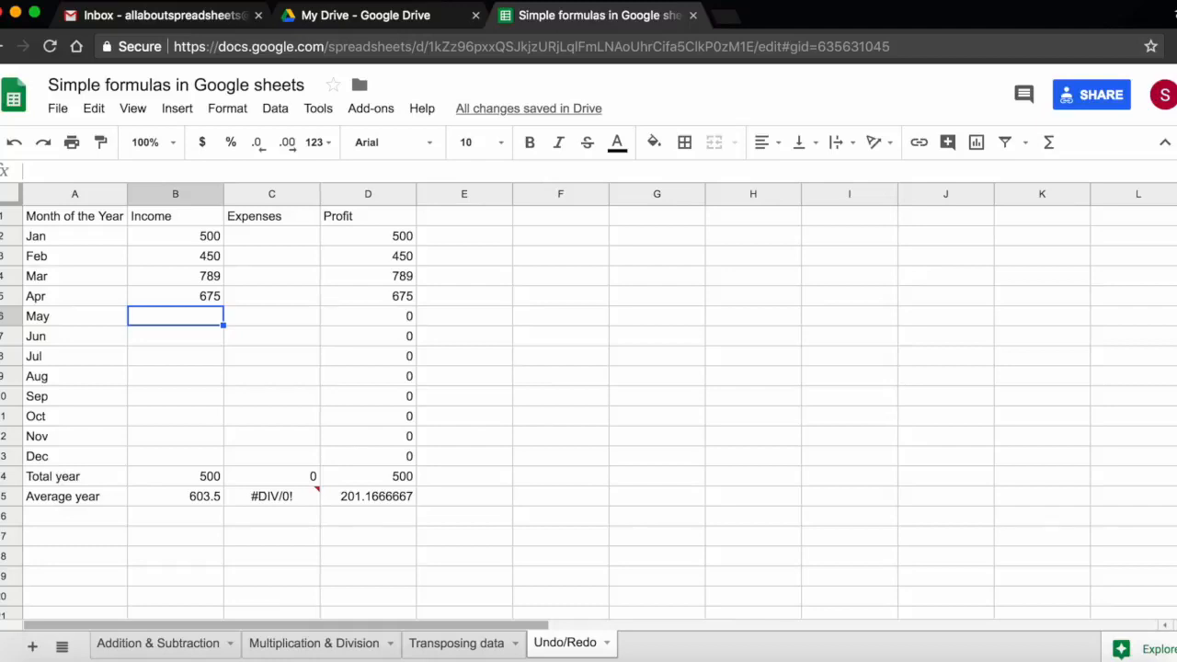
mouse_move(112, 219)
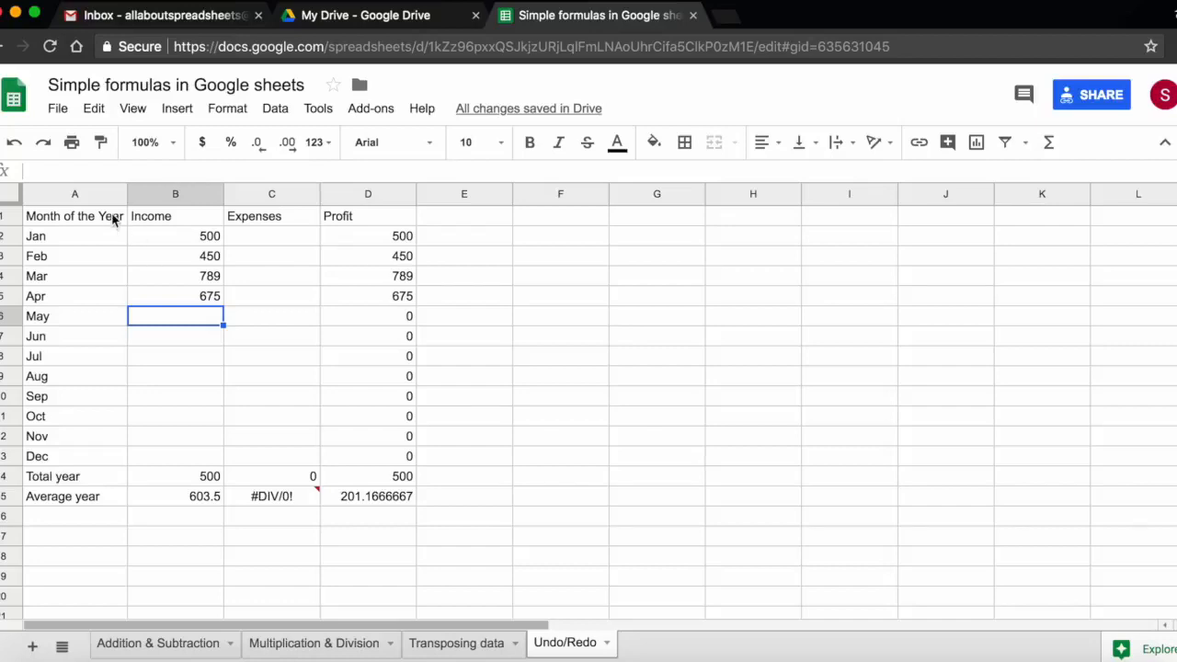
mouse_move(15, 143)
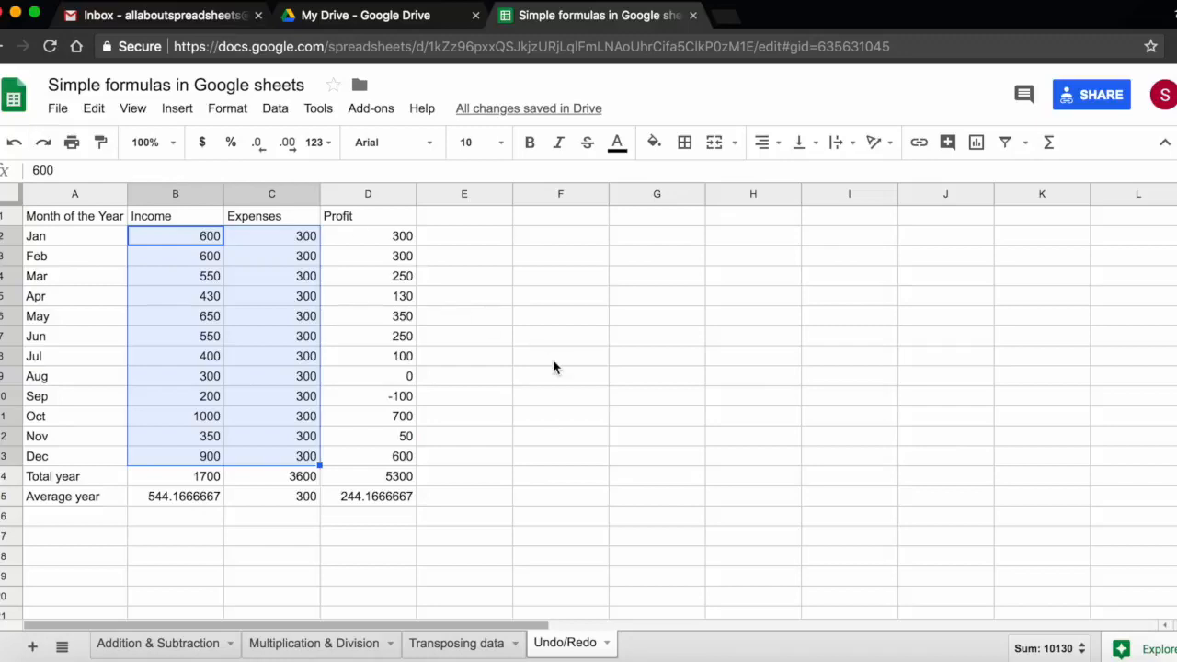
Deselect the restored original Income and Expenses figures by clicking an empty cell.
click(560, 356)
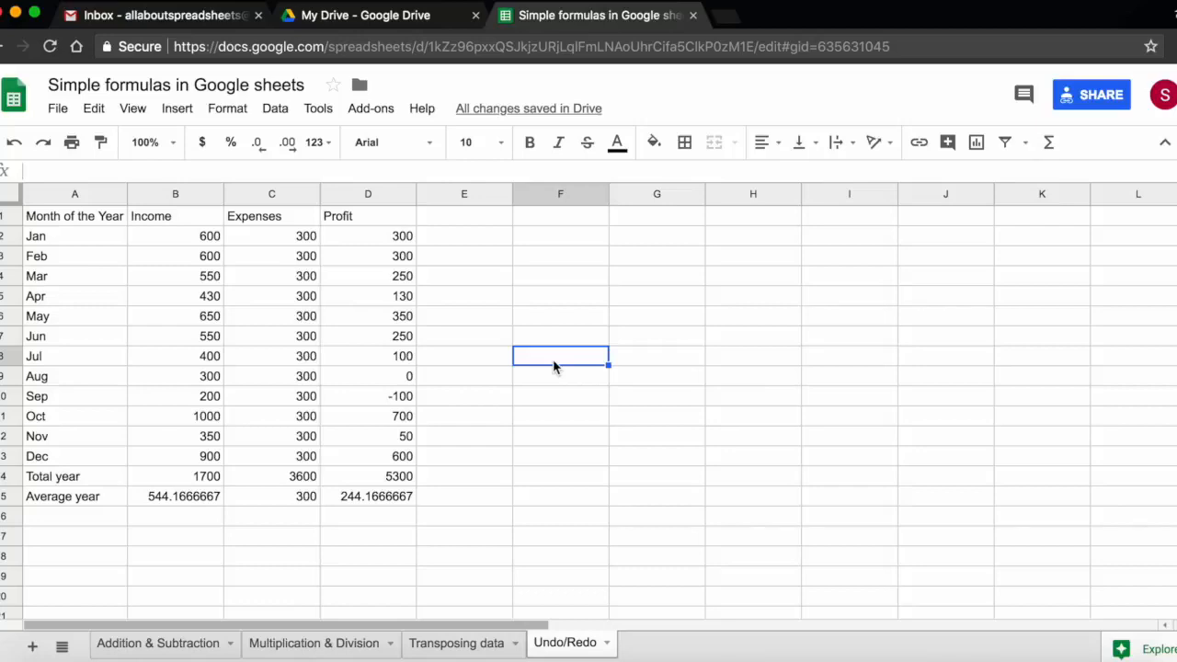
mouse_move(239, 291)
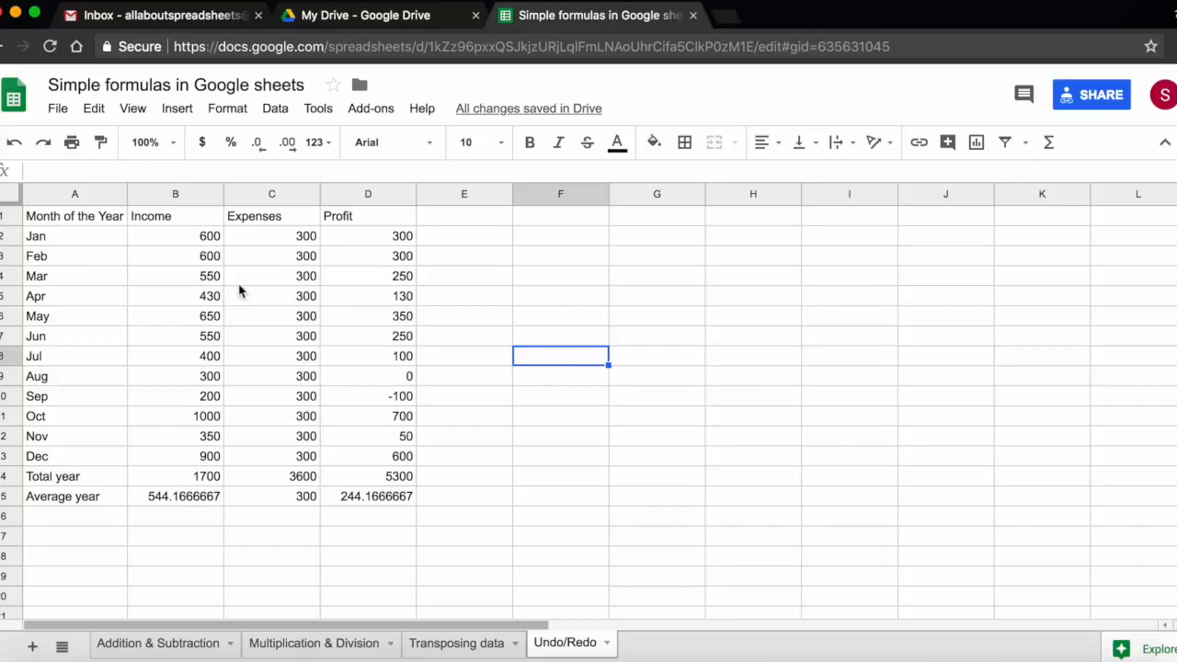
mouse_move(42, 144)
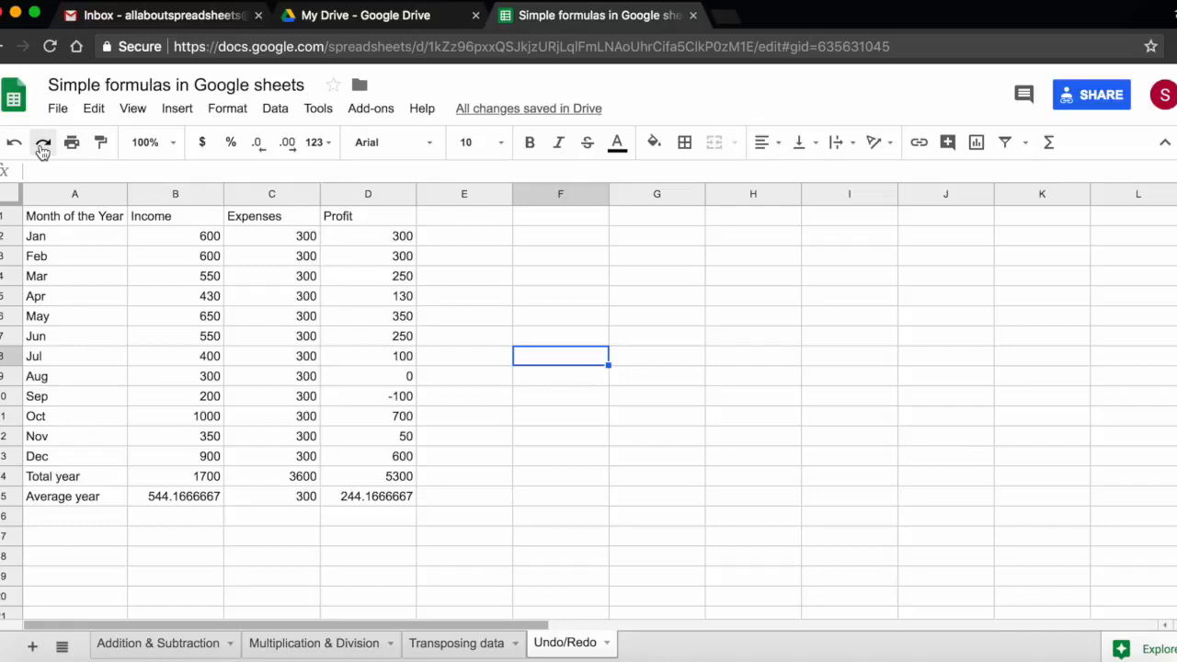
mouse_move(42, 142)
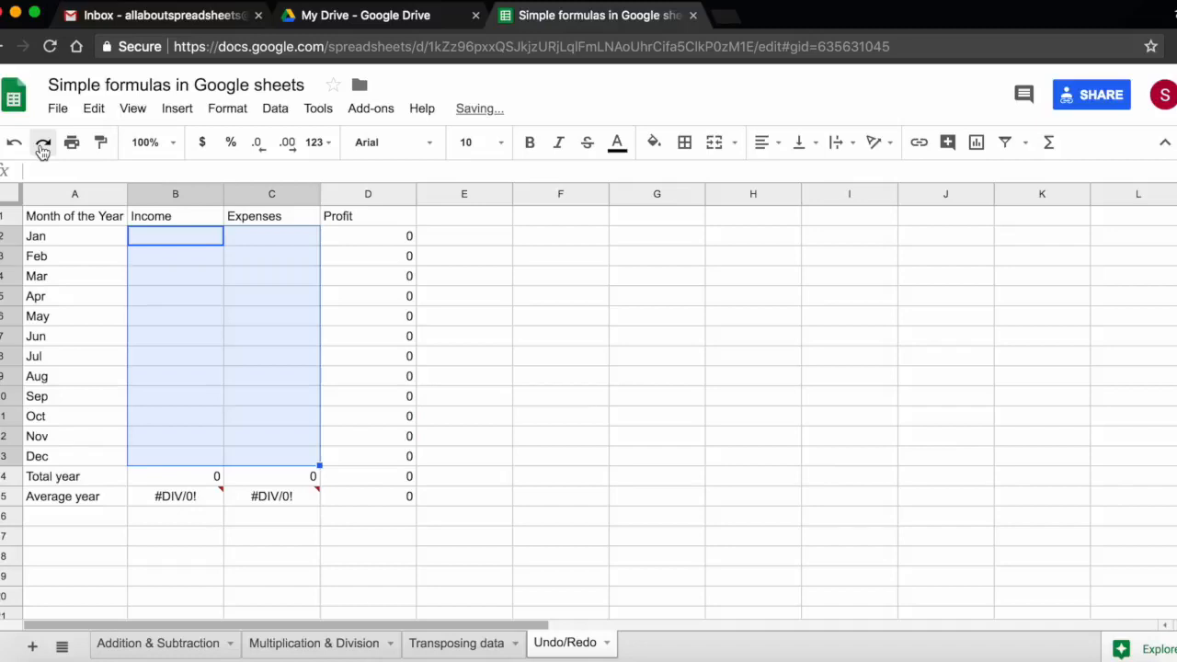
Bring back the Feb–Apr Income values 450, 789 and 675, then deselect.
text(450)
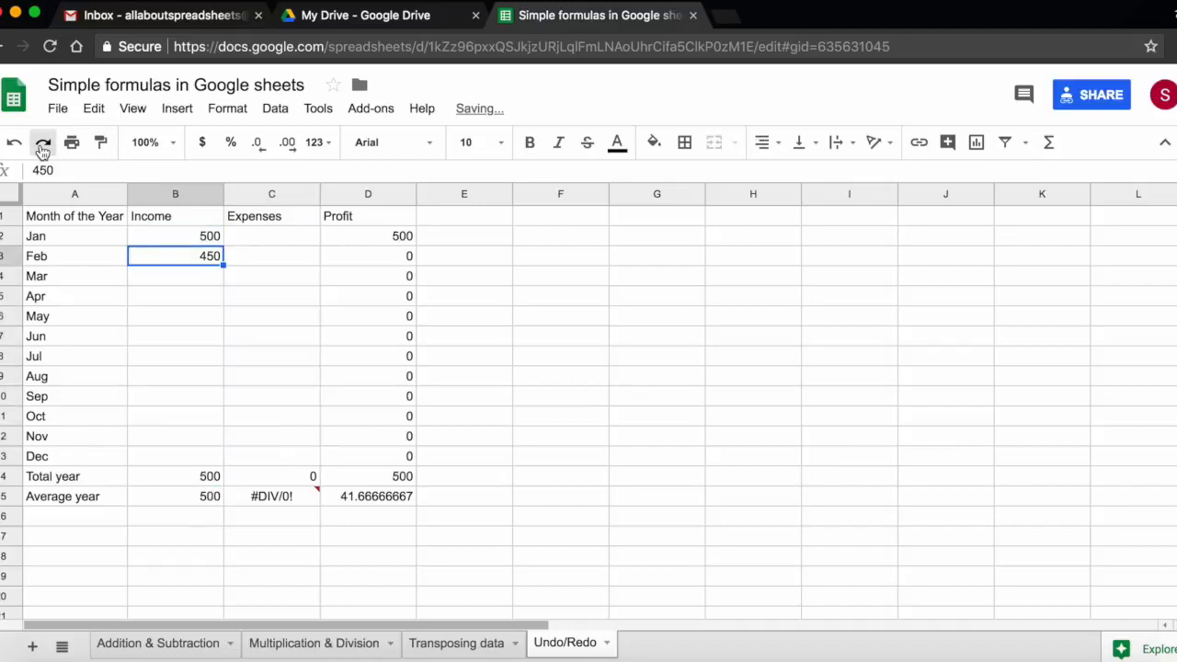
text(789)
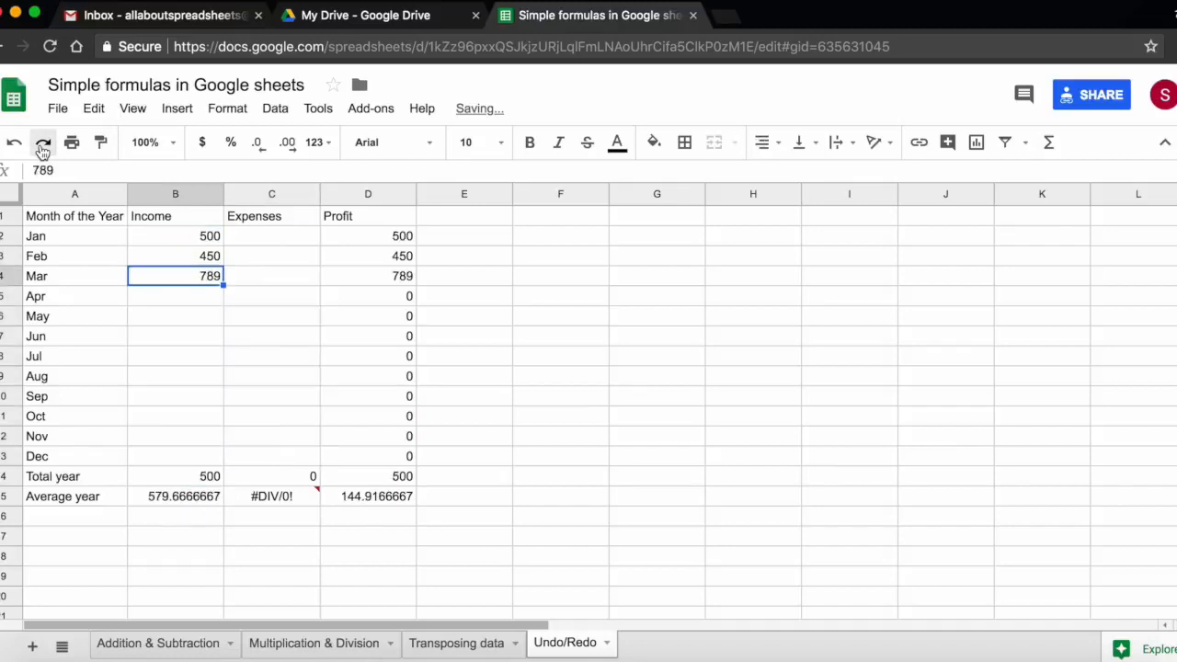
text(675)
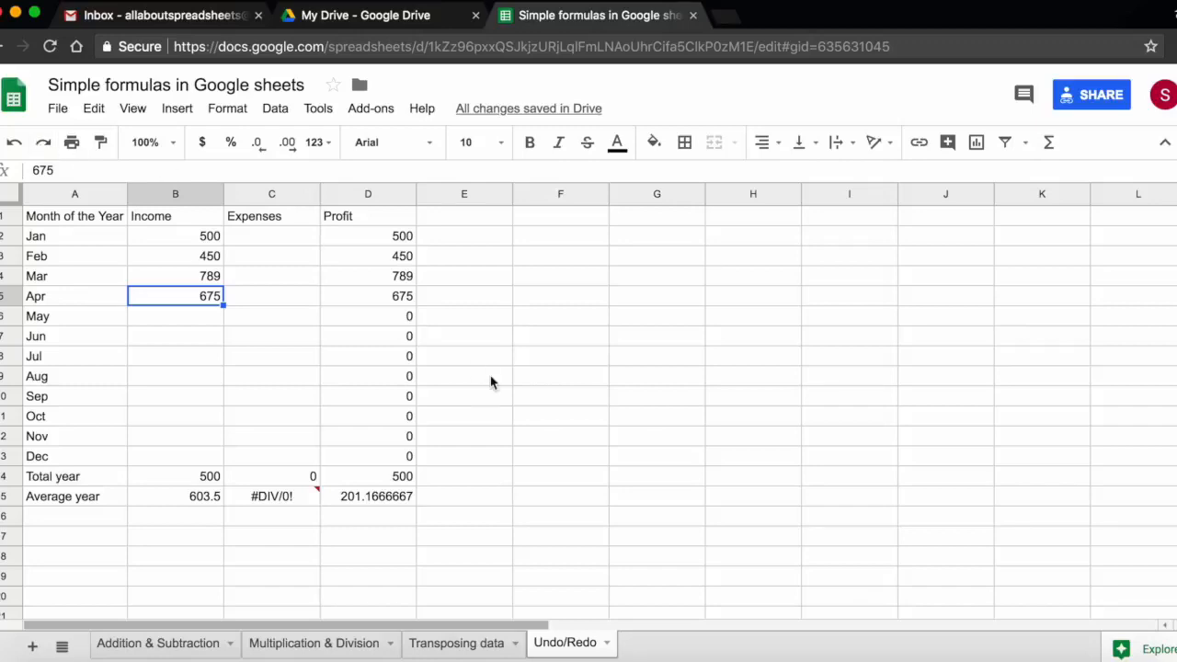
click(464, 376)
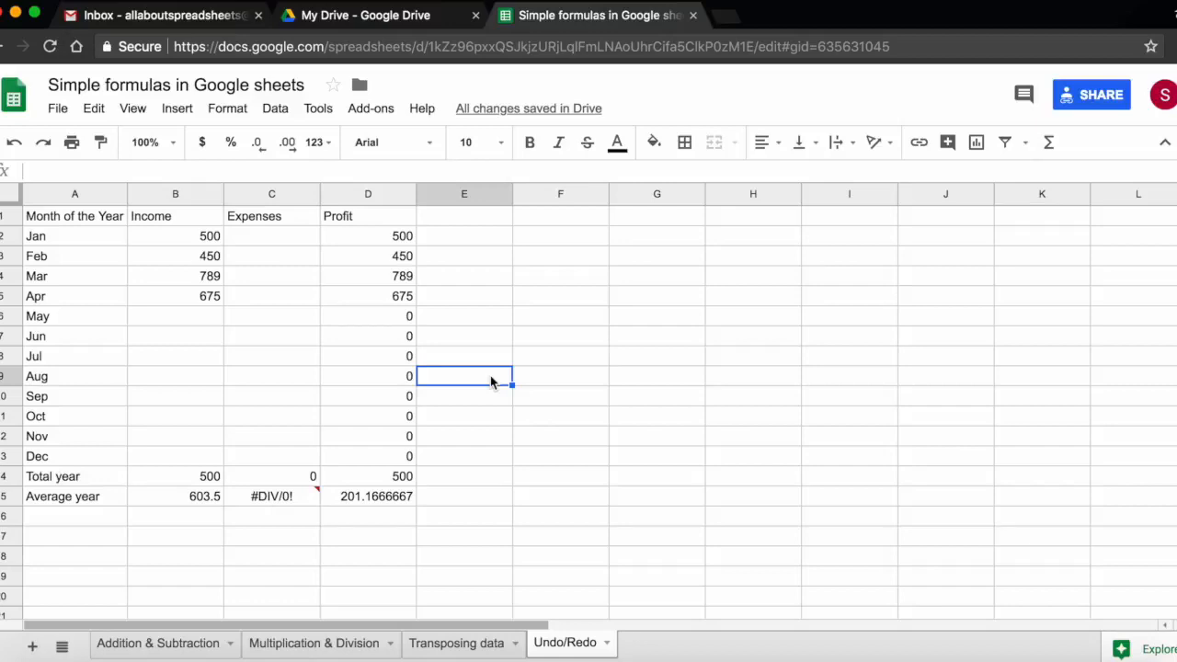
mouse_move(15, 143)
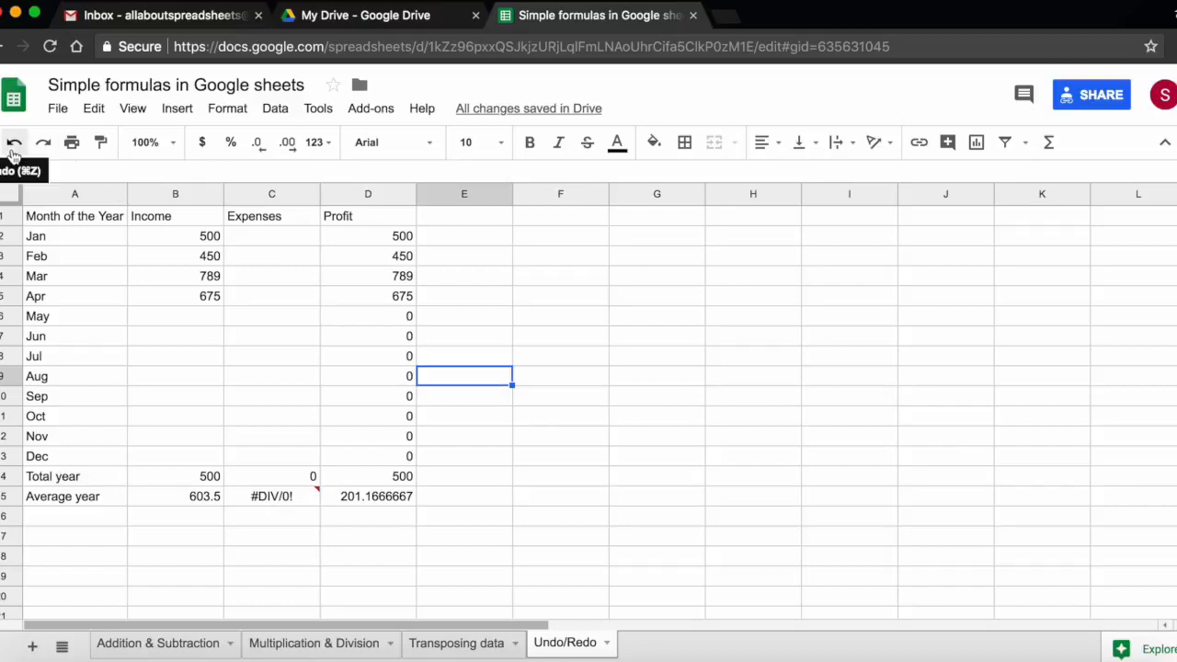
mouse_move(40, 141)
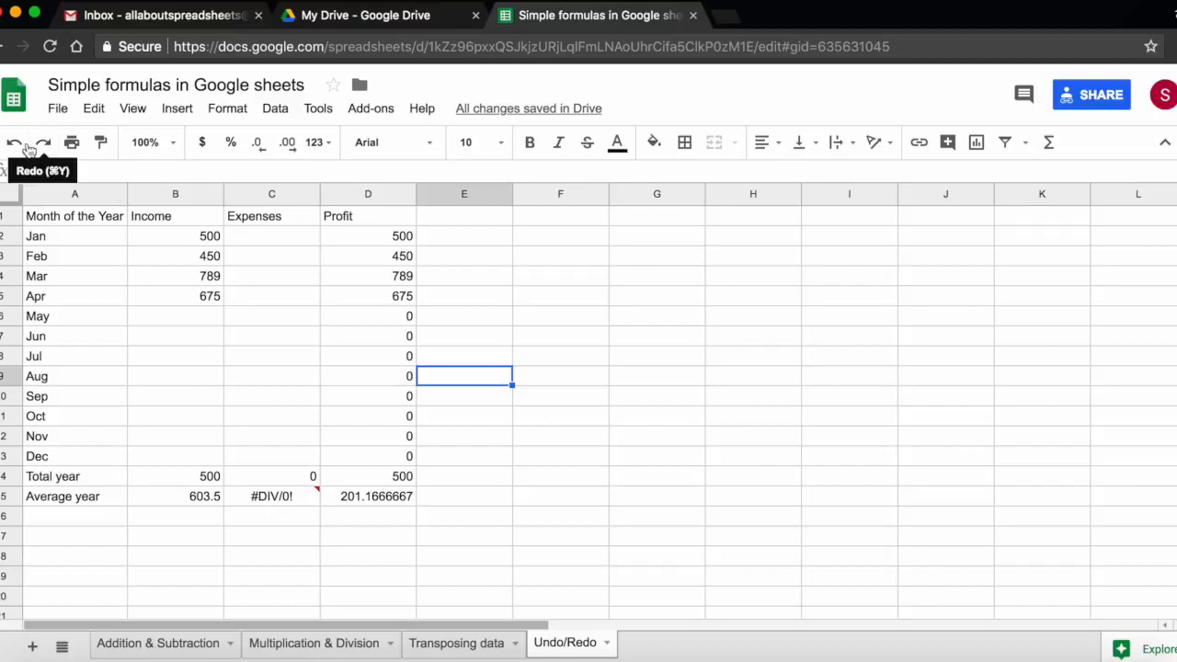
mouse_move(15, 145)
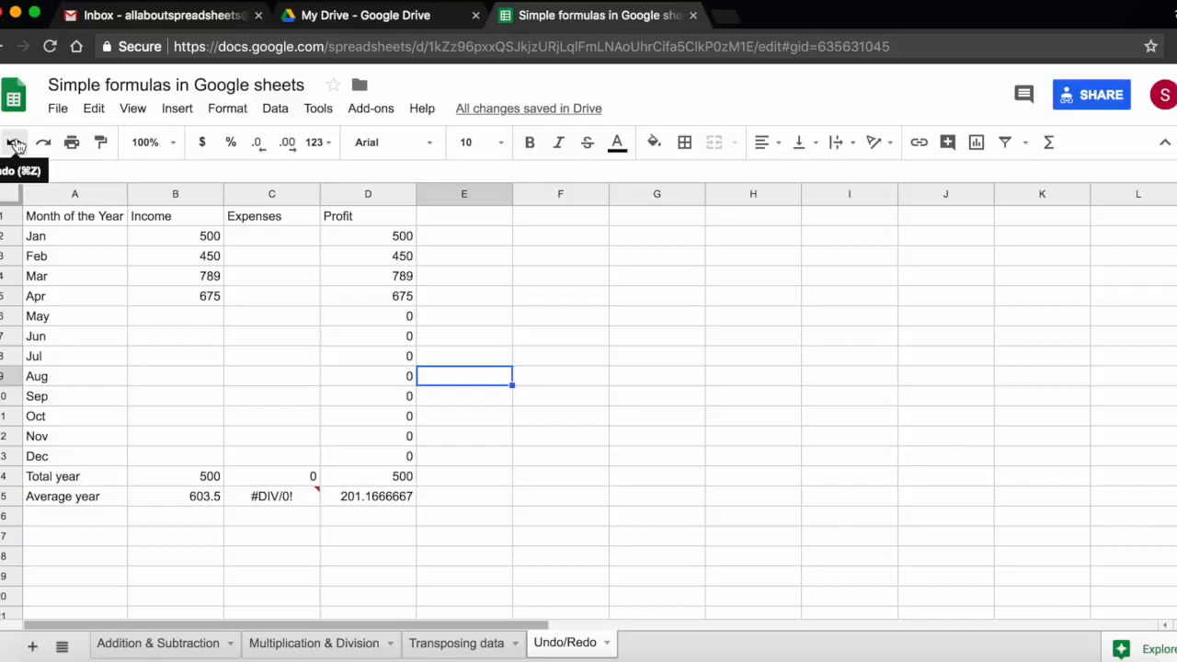
mouse_move(44, 143)
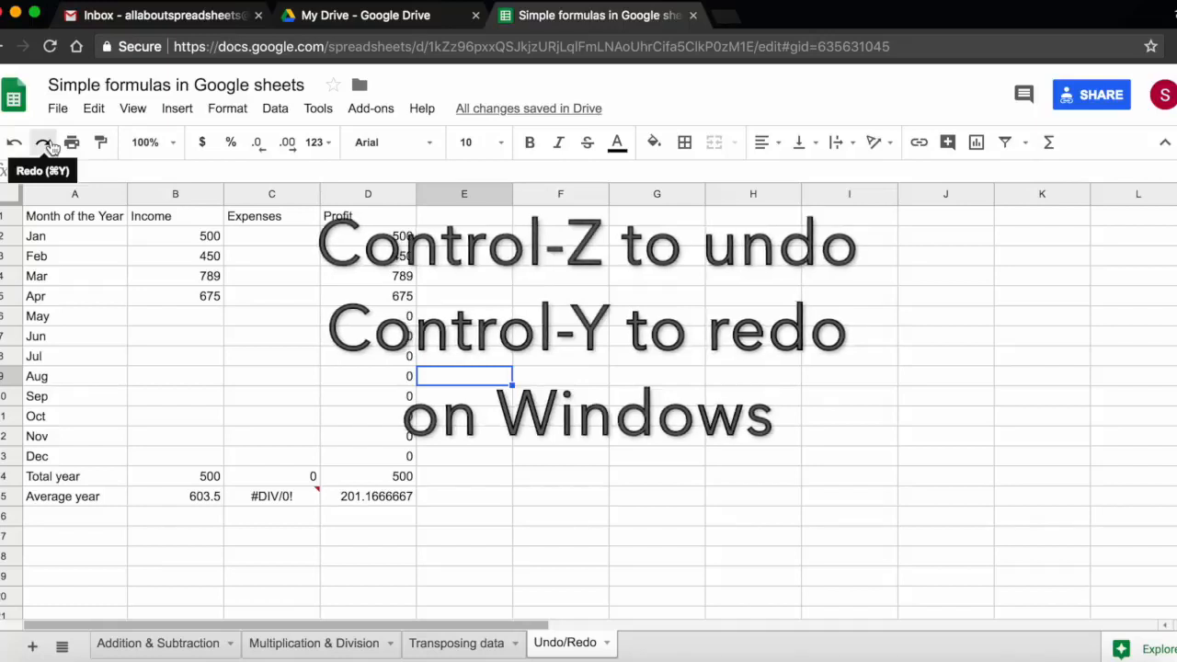
mouse_move(12, 145)
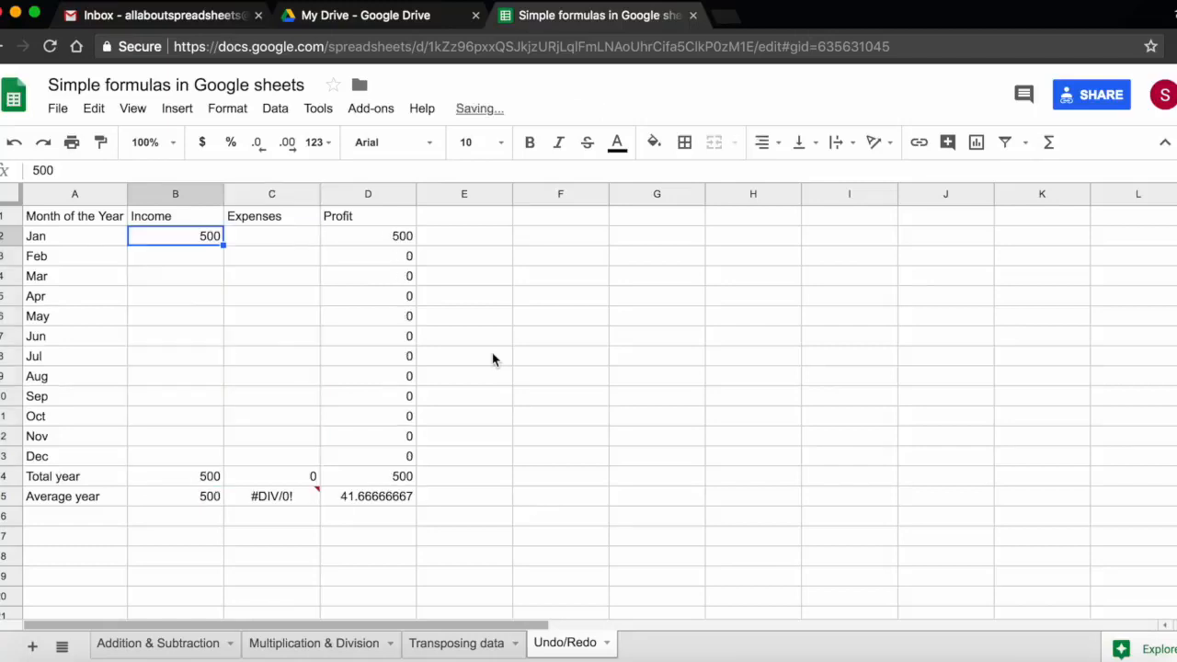
text(675)
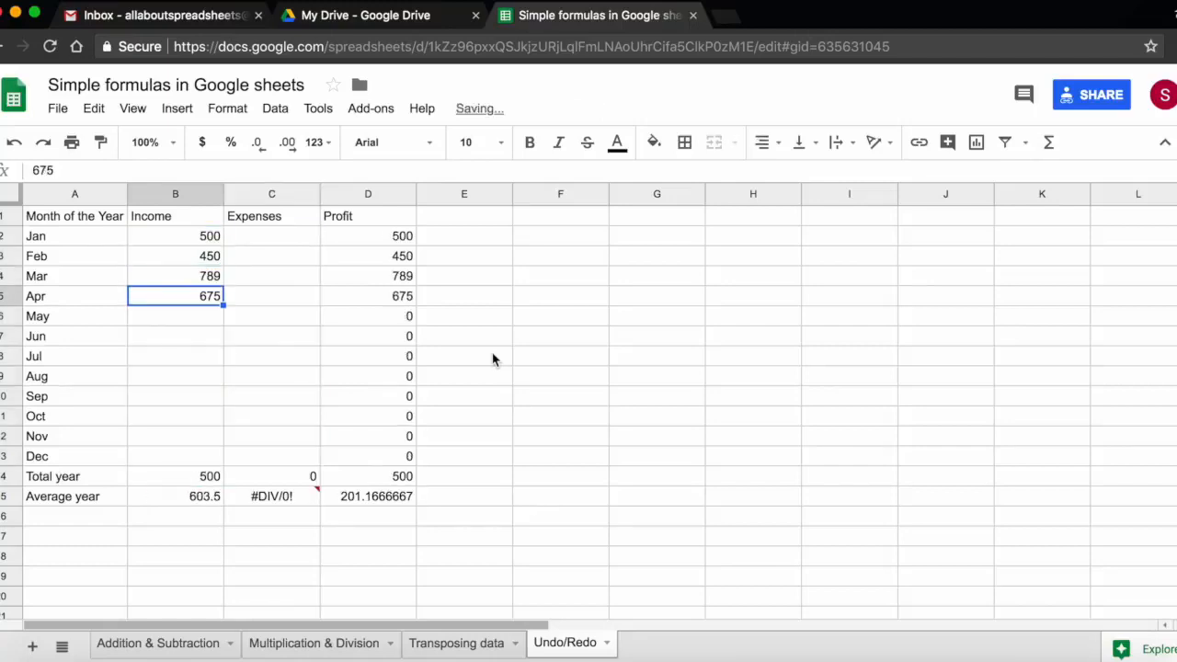